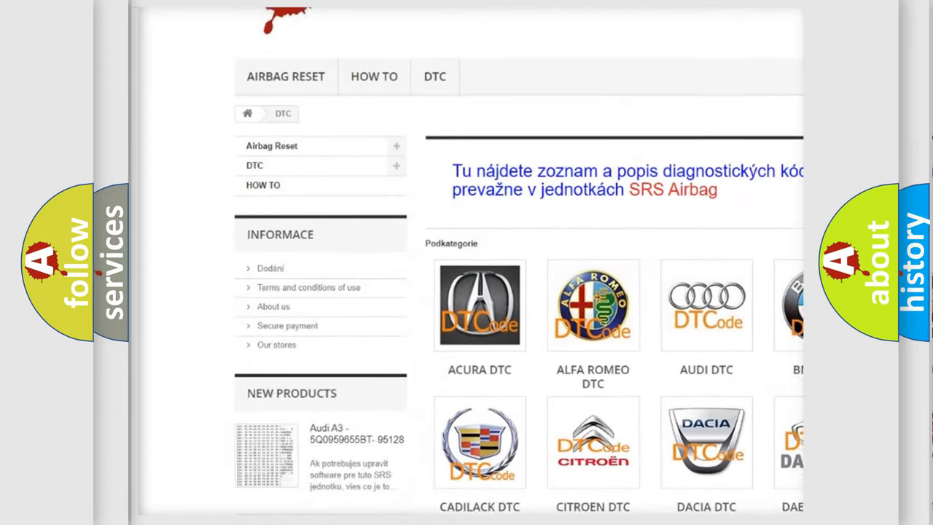
scroll("down", 3)
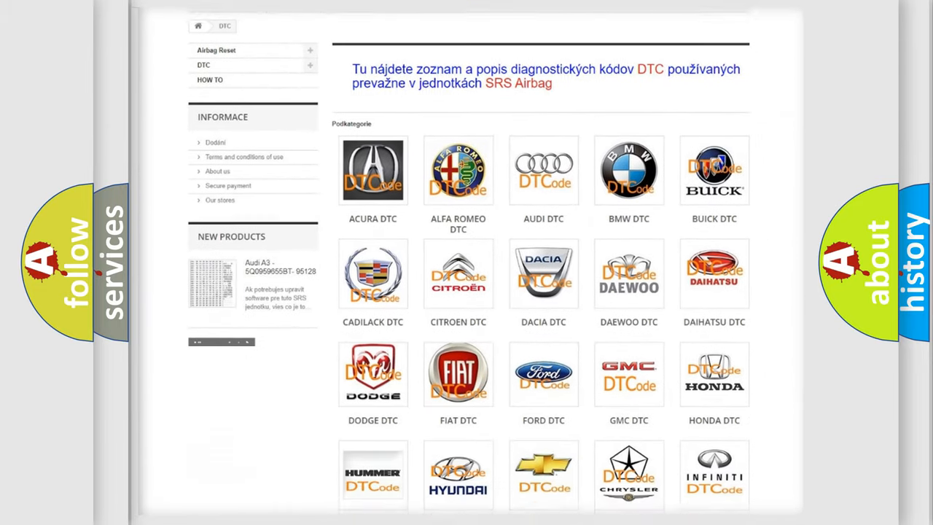
scroll("down", 3)
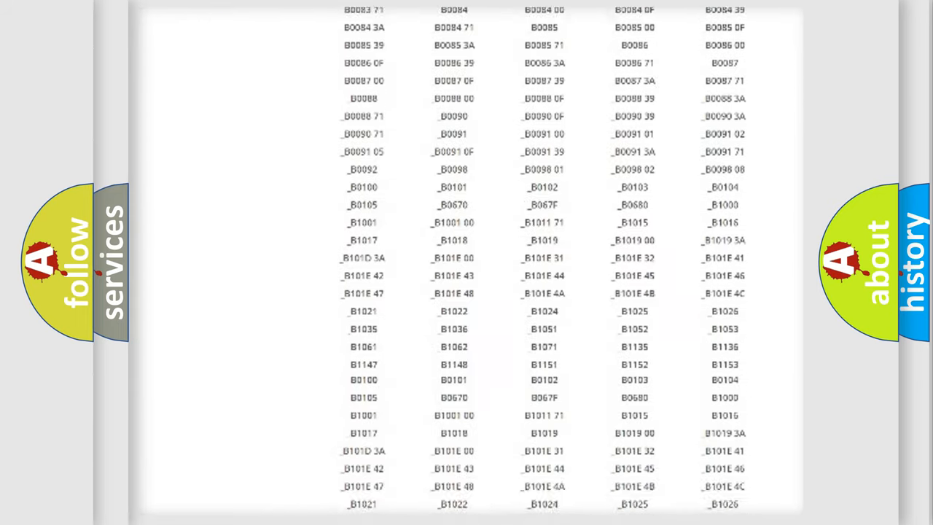
scroll("down", 3)
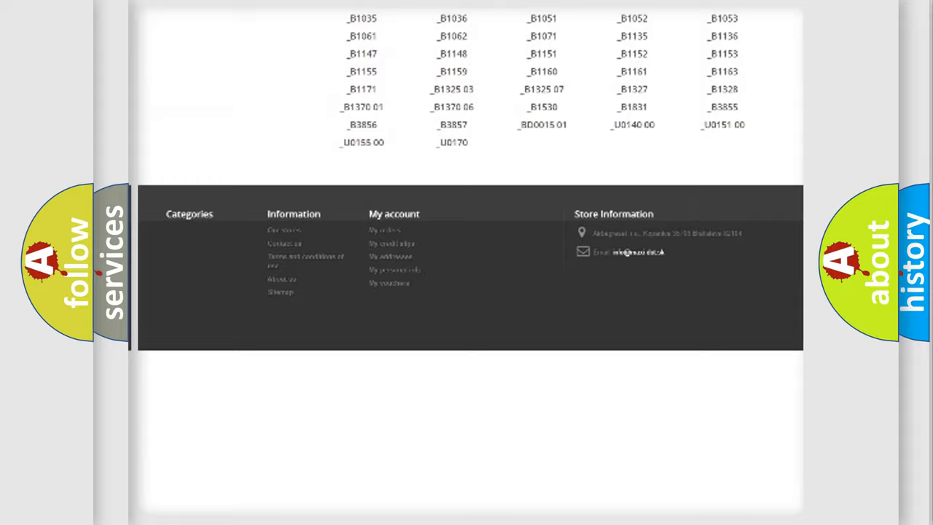